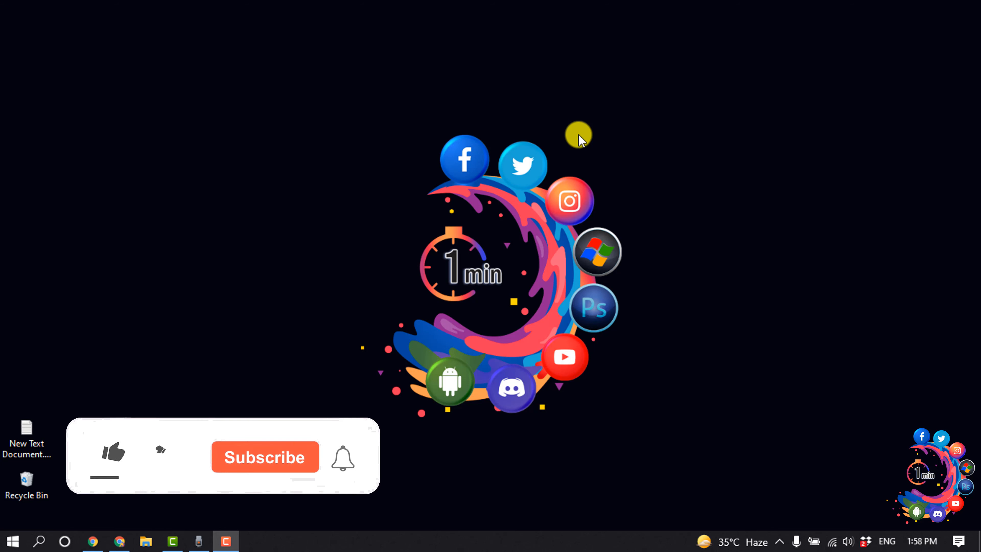
# Step: Search Google for "secret message" in a new tab next to the Facebook profile
pyautogui.click(113, 452)
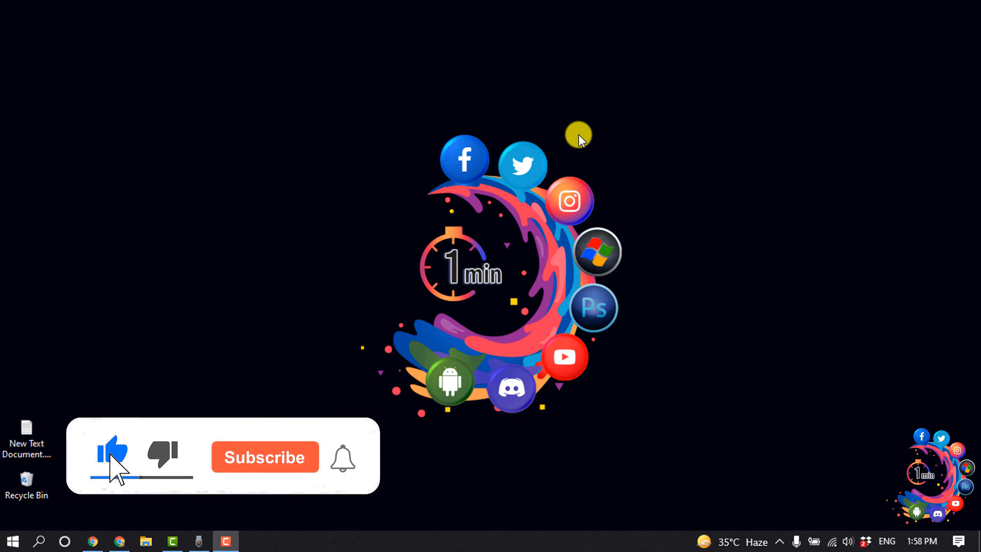
pyautogui.click(264, 456)
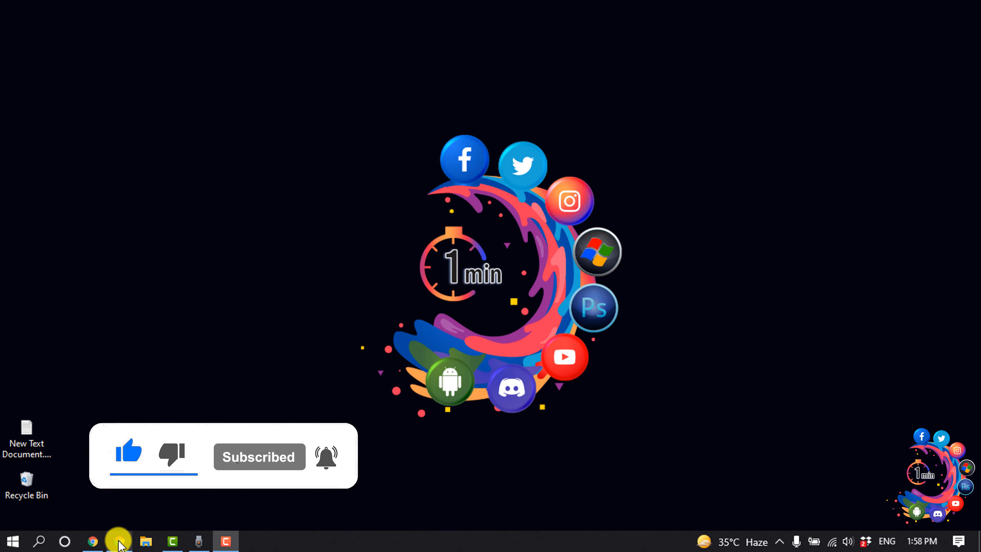
pyautogui.click(92, 541)
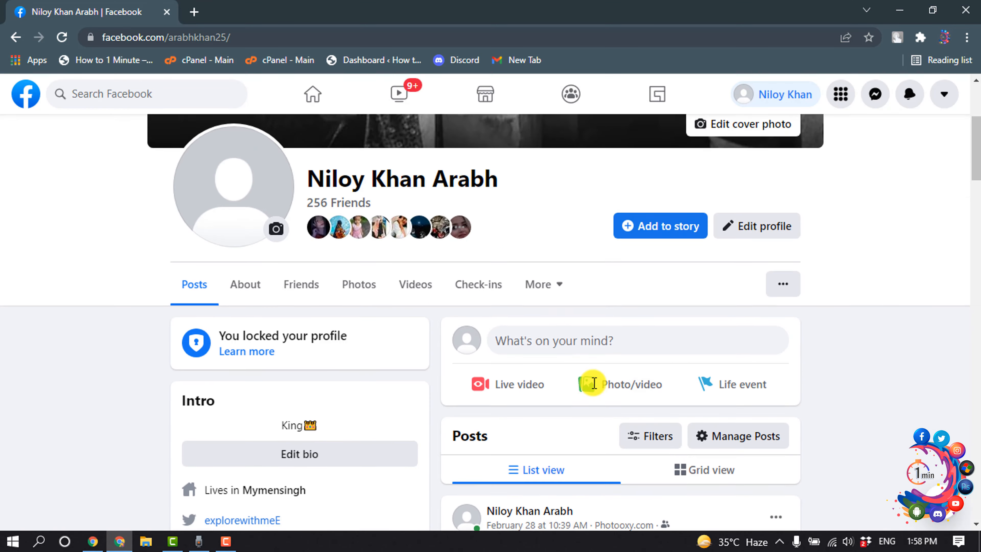
pyautogui.click(365, 11)
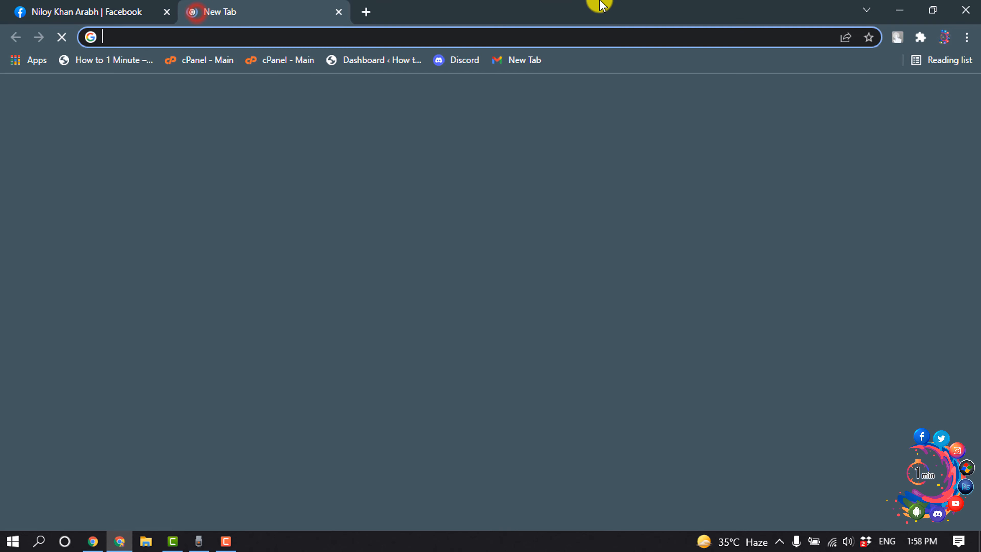
pyautogui.write('secret message')
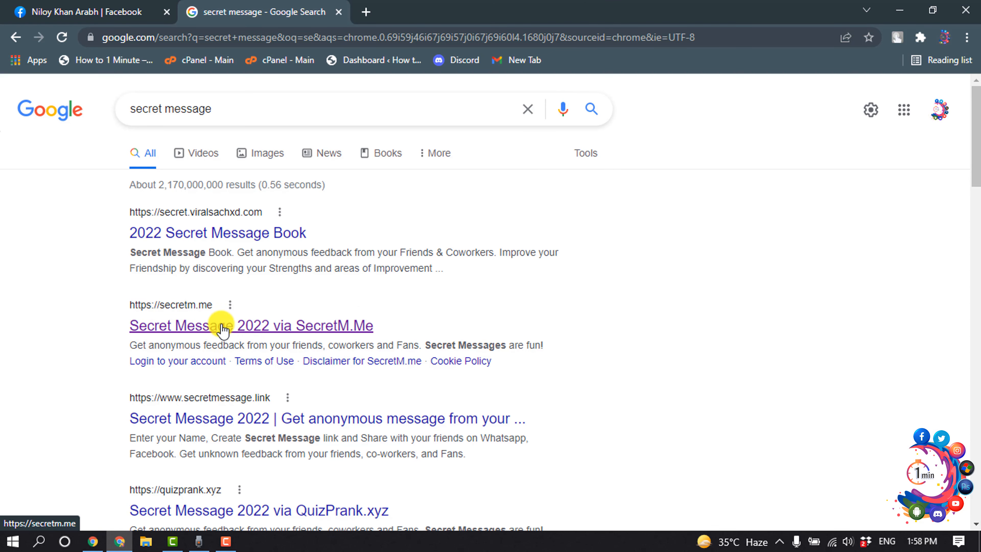
# Step: Get the secretm.me/message.php?id=p5mr02ue link and show it under Websites in Edit details
pyautogui.click(250, 326)
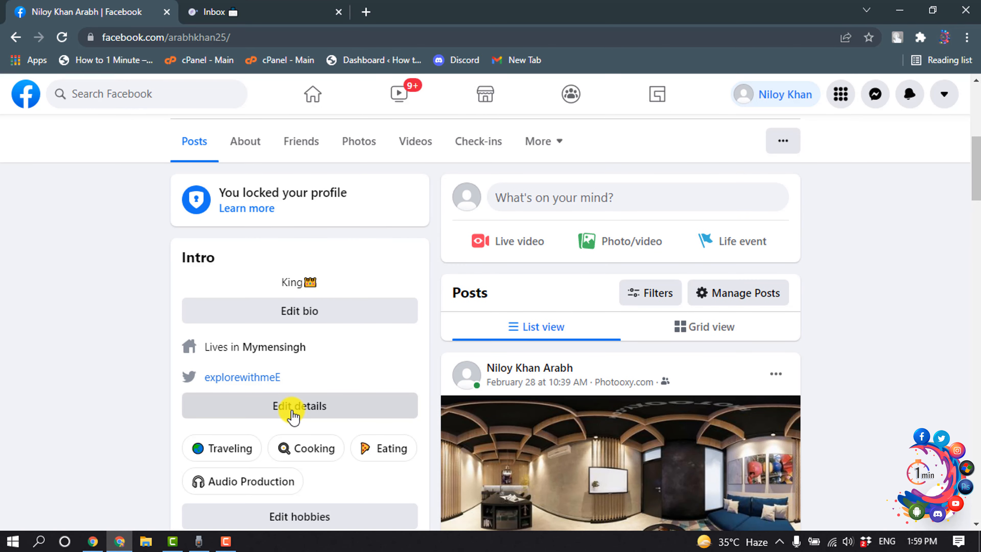
pyautogui.click(298, 405)
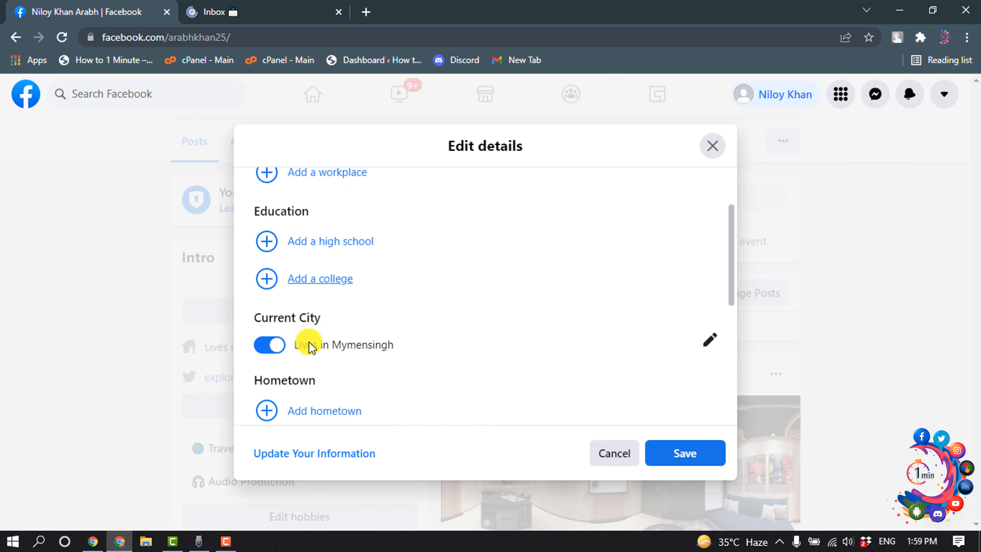
pyautogui.scroll(-3)
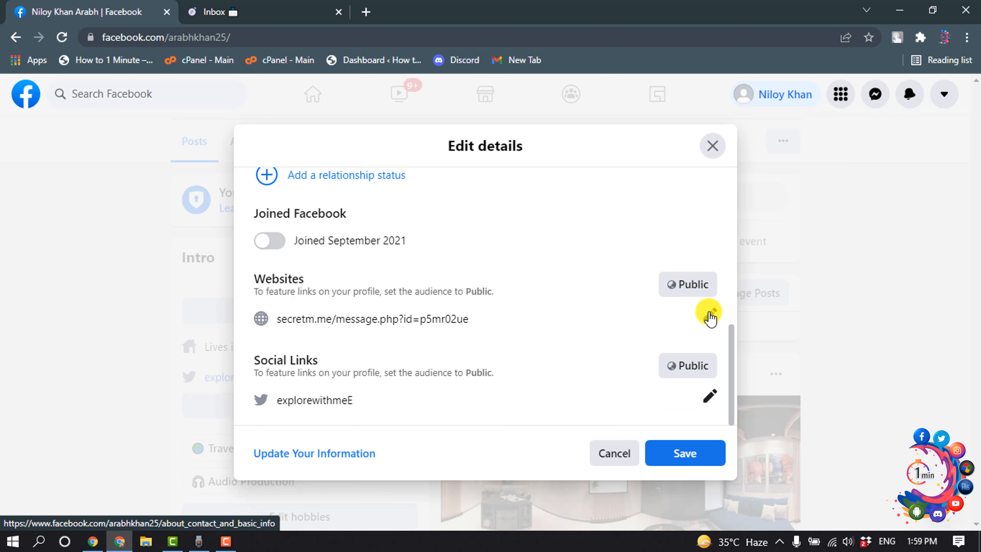